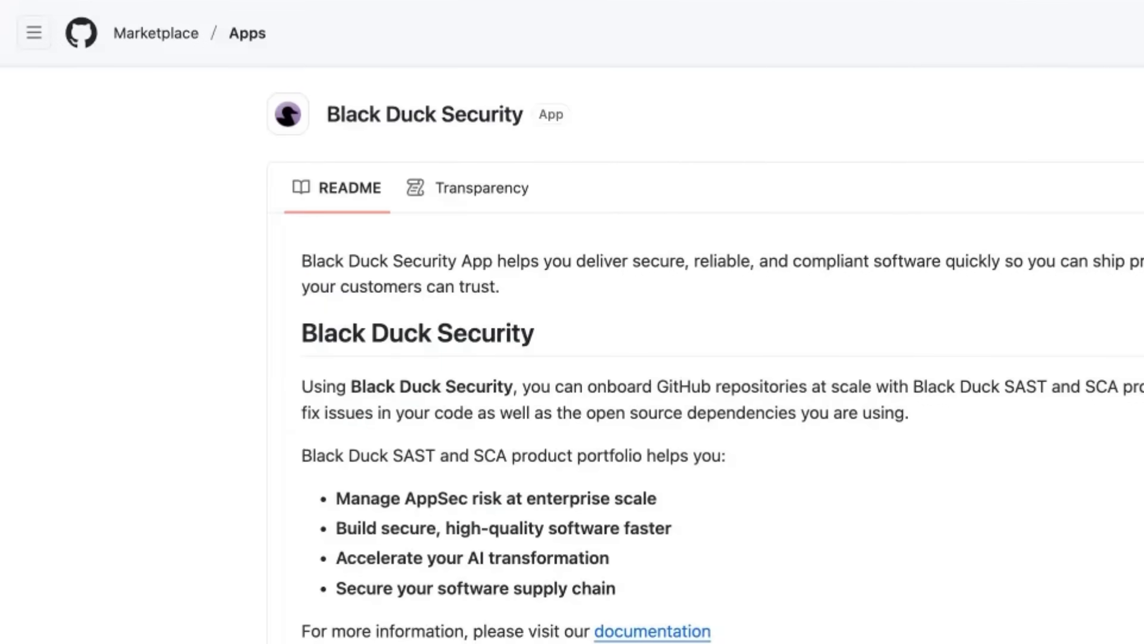
- Review the Black Duck Security README scan options and include SCA as an assessment type
{"action": "scroll", "scroll_direction": "down", "scroll_amount": 3}
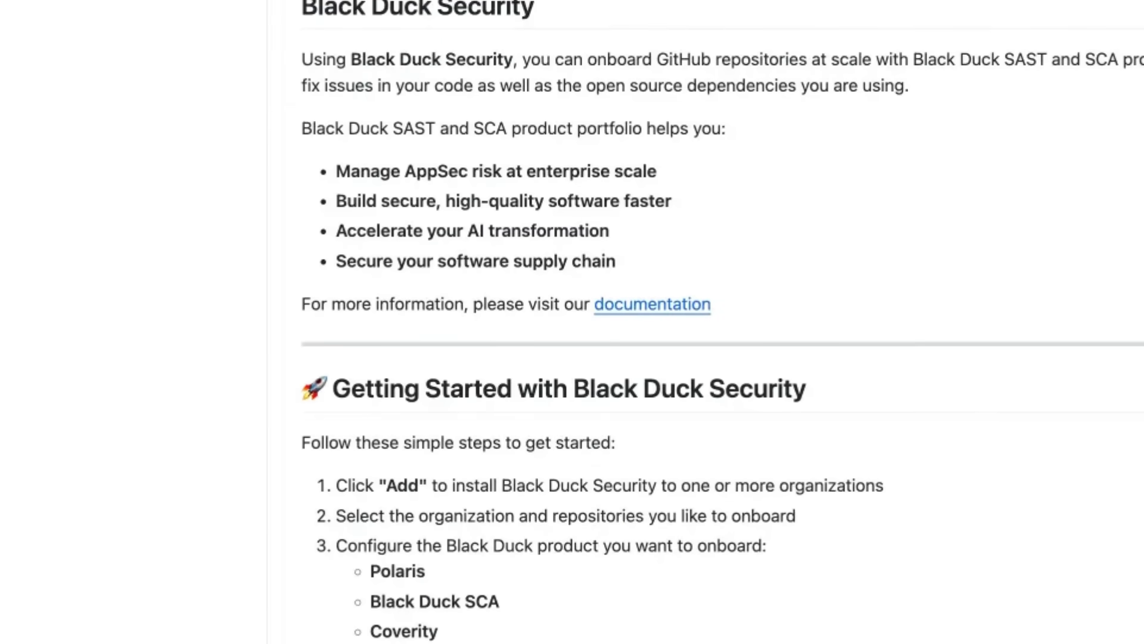
{"action": "scroll", "scroll_direction": "down", "scroll_amount": 3}
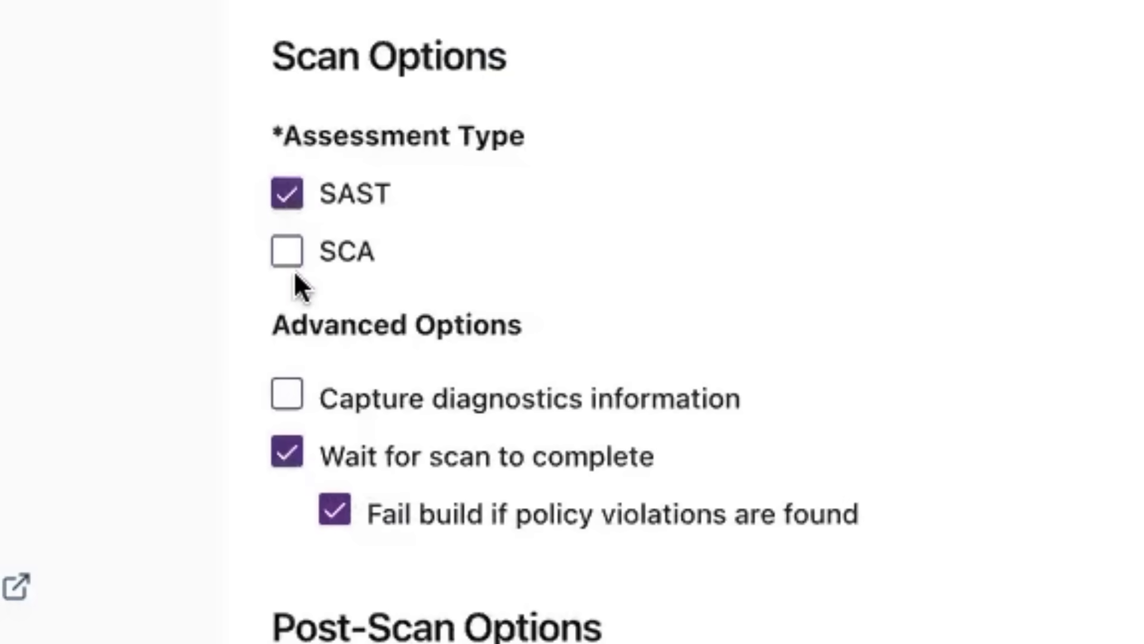
{"action": "left_click", "coordinate": [286, 251]}
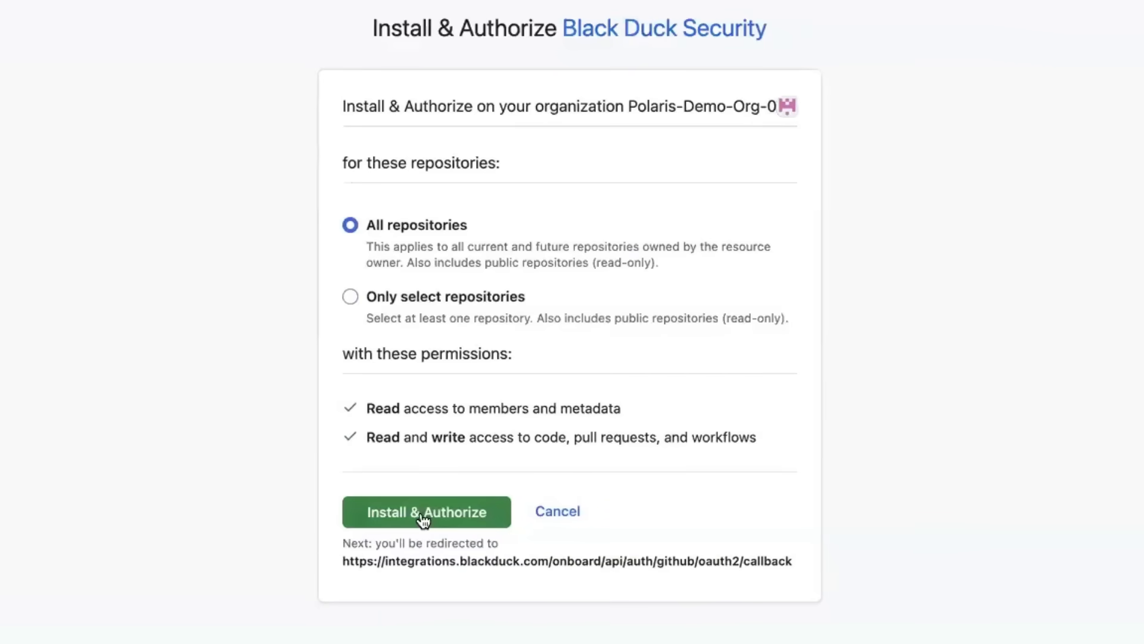
- Install and authorize the app for all repositories, choose Polaris platform and review polaris-workflow.yml
{"action": "left_click", "coordinate": [426, 513]}
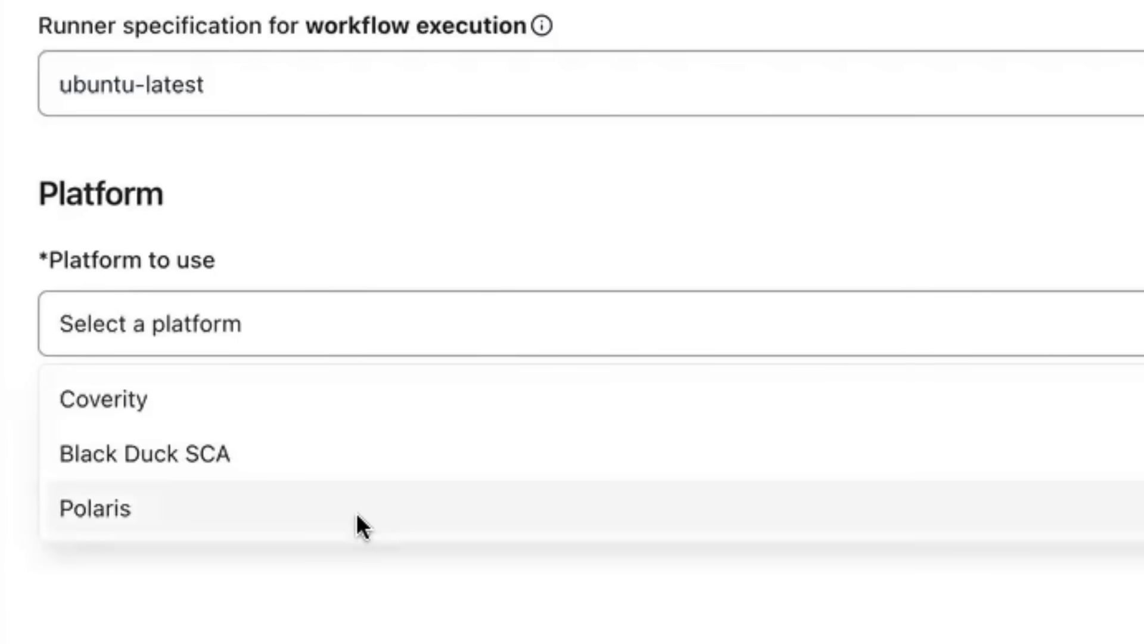
{"action": "left_click", "coordinate": [96, 505]}
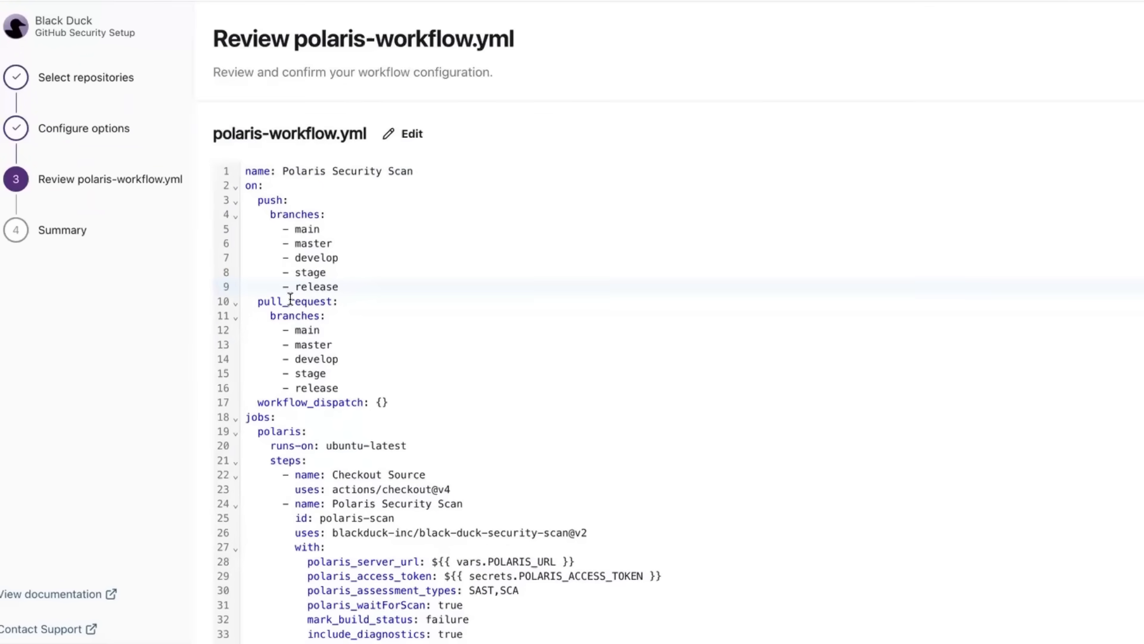
{"action": "scroll", "scroll_direction": "down", "scroll_amount": 3}
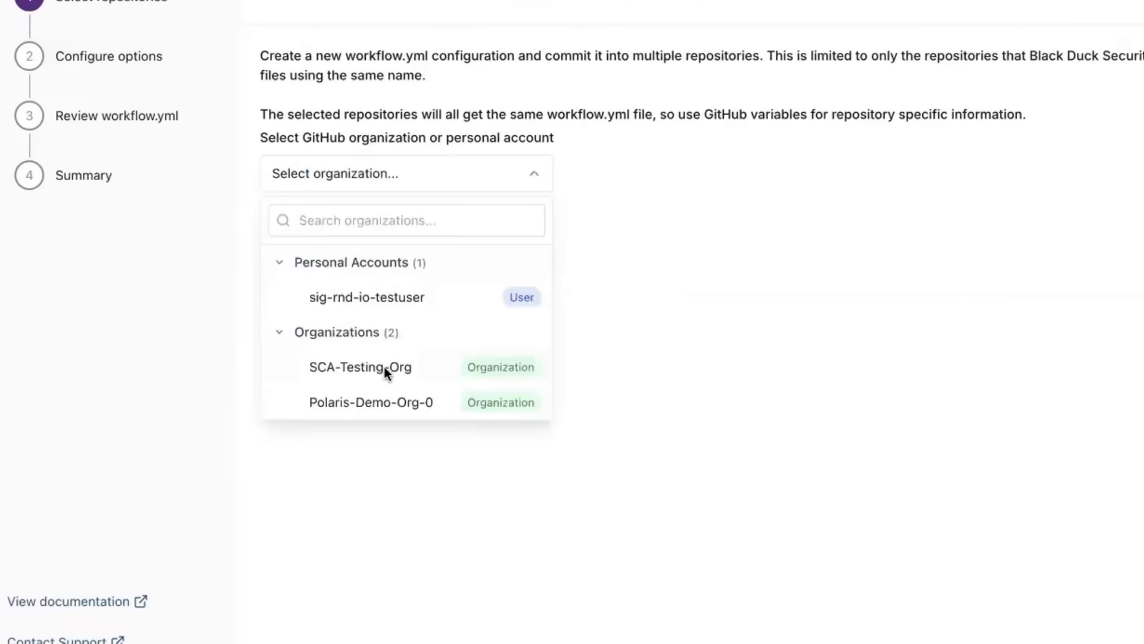
- Target SCA-Testing-Org, edit push branches, enable PR comments with scan results and continue to review
{"action": "left_click", "coordinate": [361, 367]}
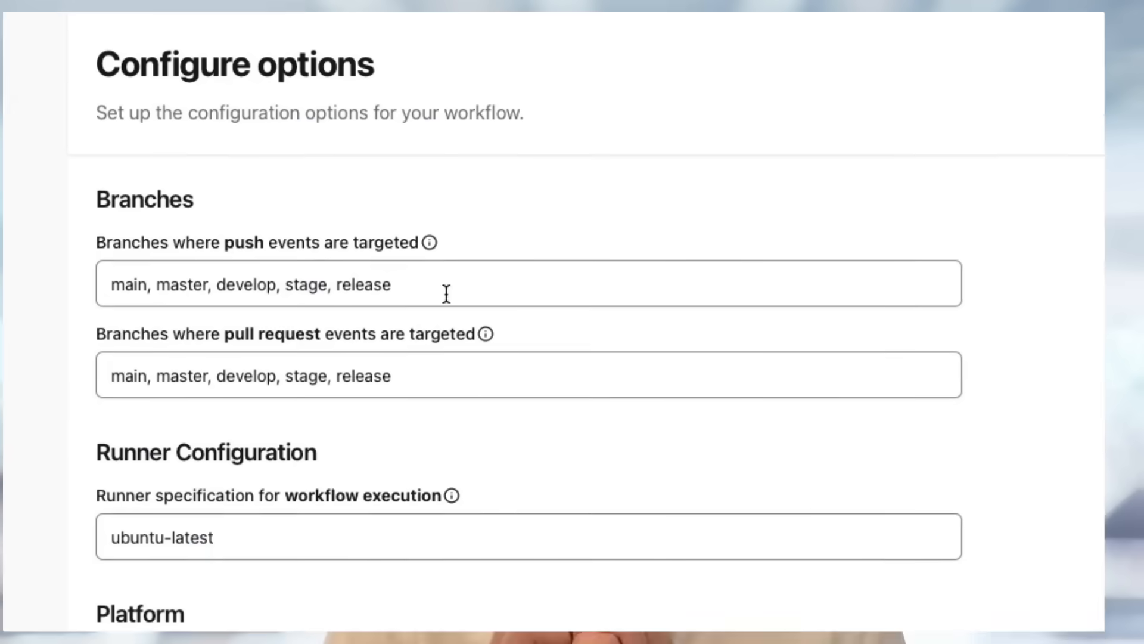
{"action": "double_click", "coordinate": [247, 241]}
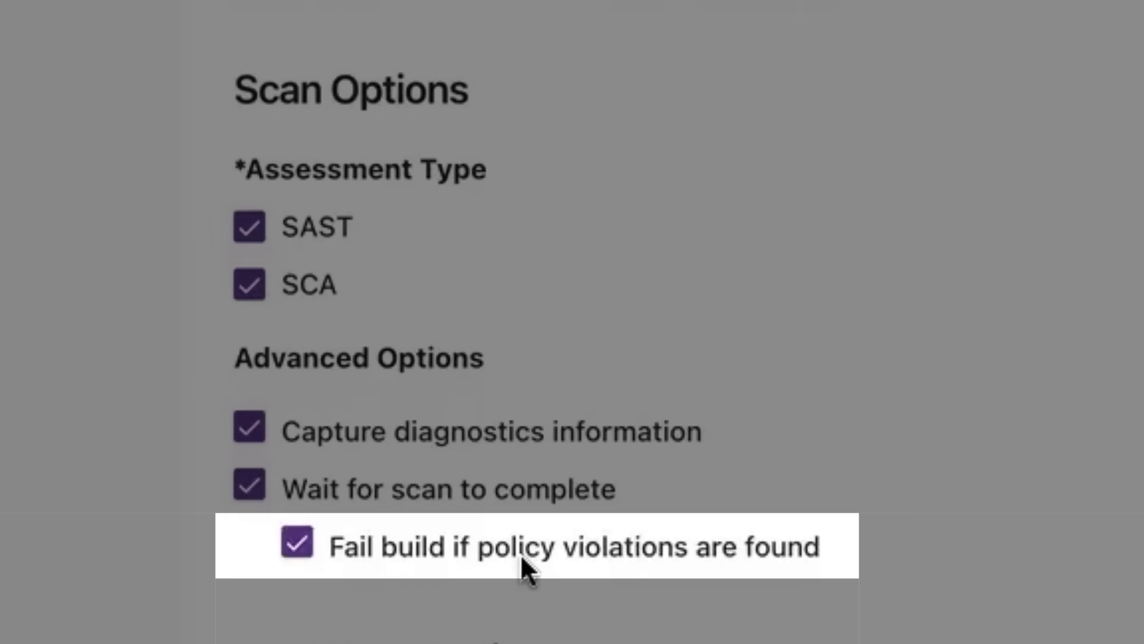
{"action": "scroll", "scroll_direction": "down", "scroll_amount": 3}
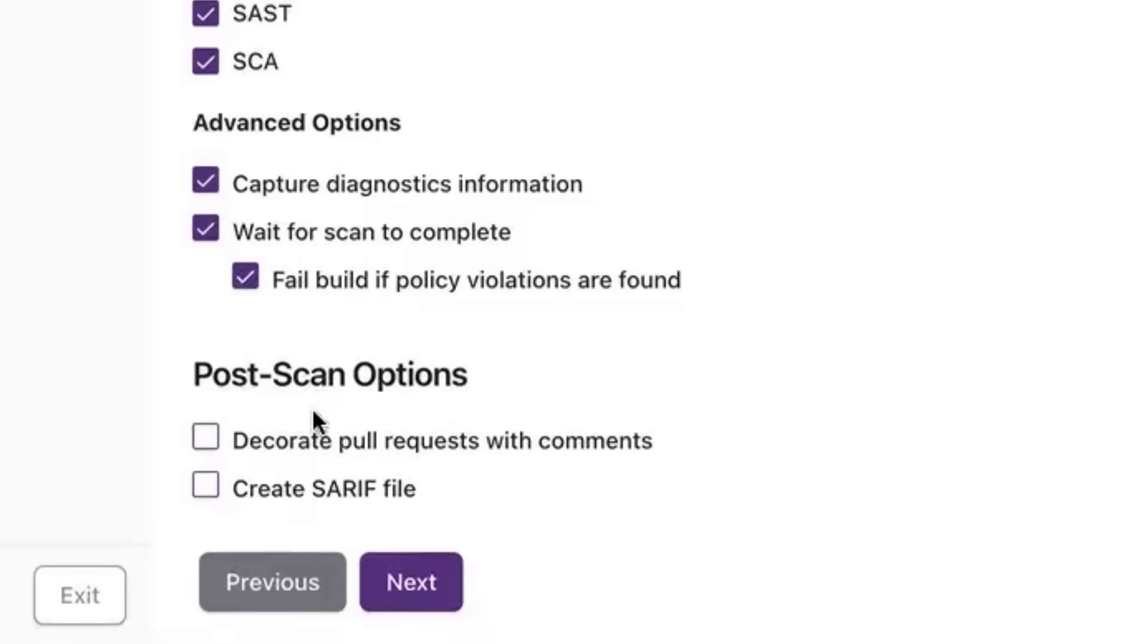
{"action": "left_click", "coordinate": [205, 438]}
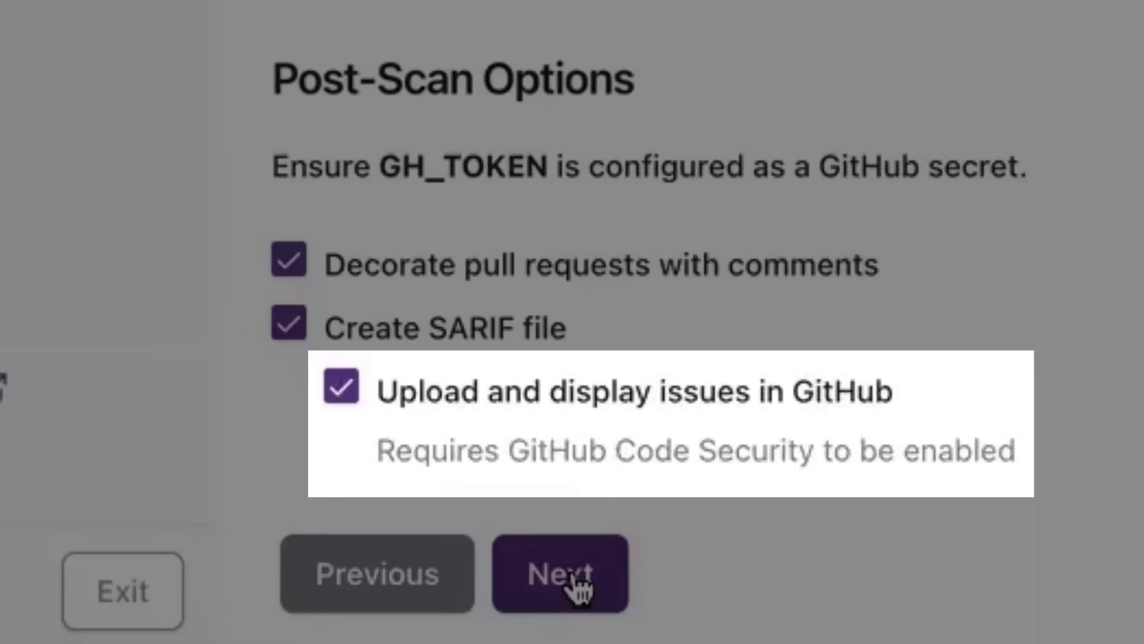
{"action": "left_click", "coordinate": [556, 579]}
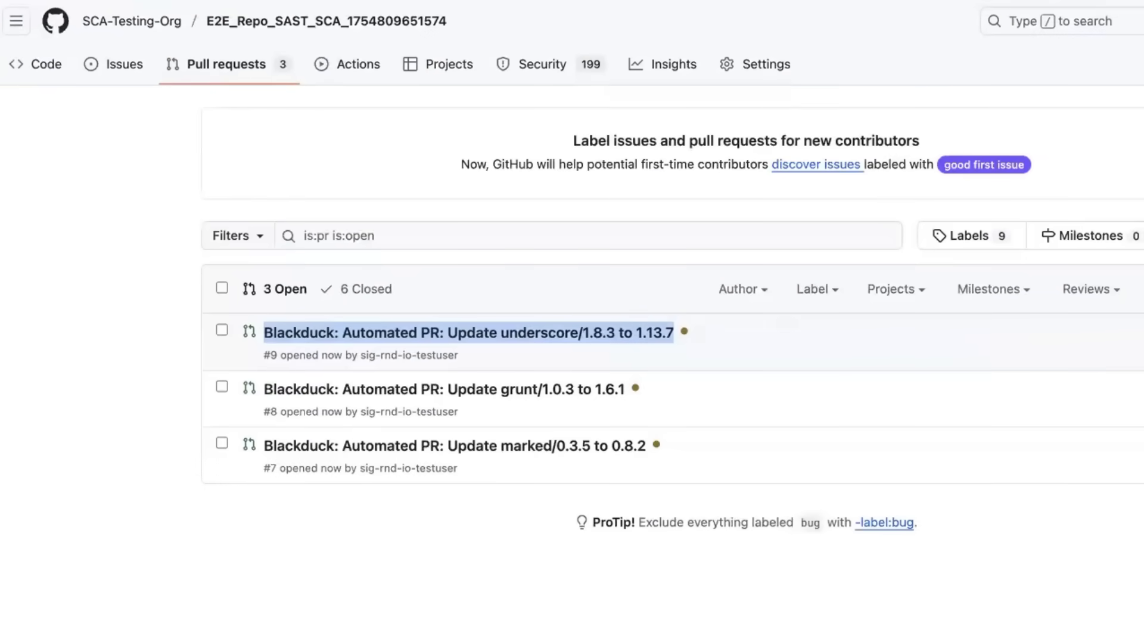
- View the underscore update automated pull request and return to the pull requests list
{"action": "left_click", "coordinate": [472, 334]}
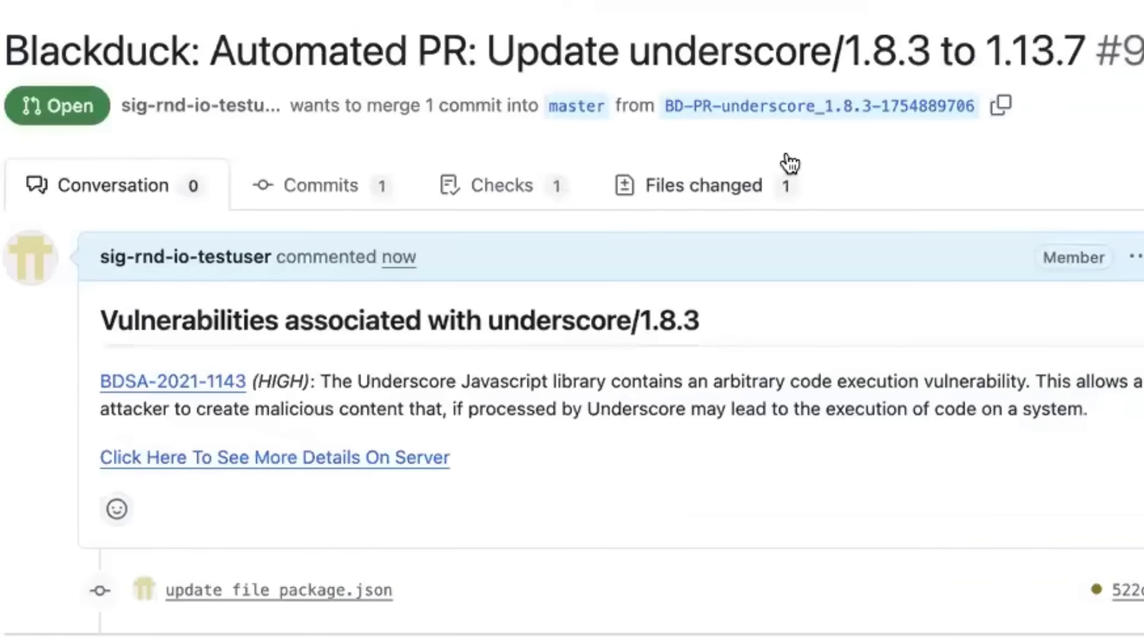
{"action": "mouse_move", "coordinate": [746, 181]}
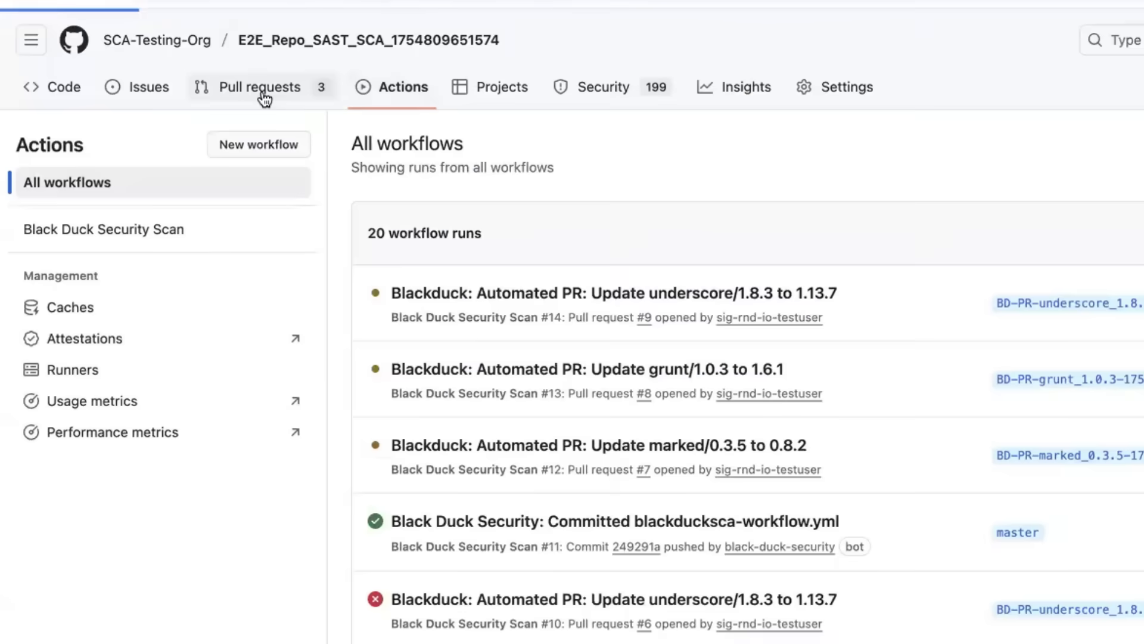
{"action": "left_click", "coordinate": [260, 87]}
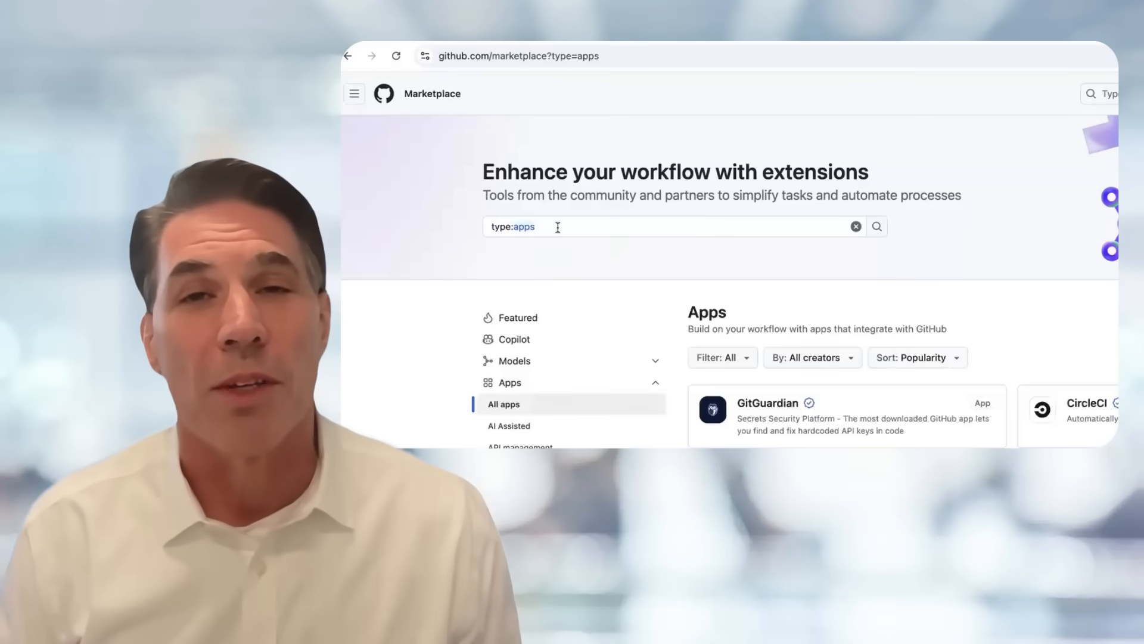
- Search Marketplace apps for 'Black Duck Securi' without submitting
{"action": "type", "text": "Black Duck Securi"}
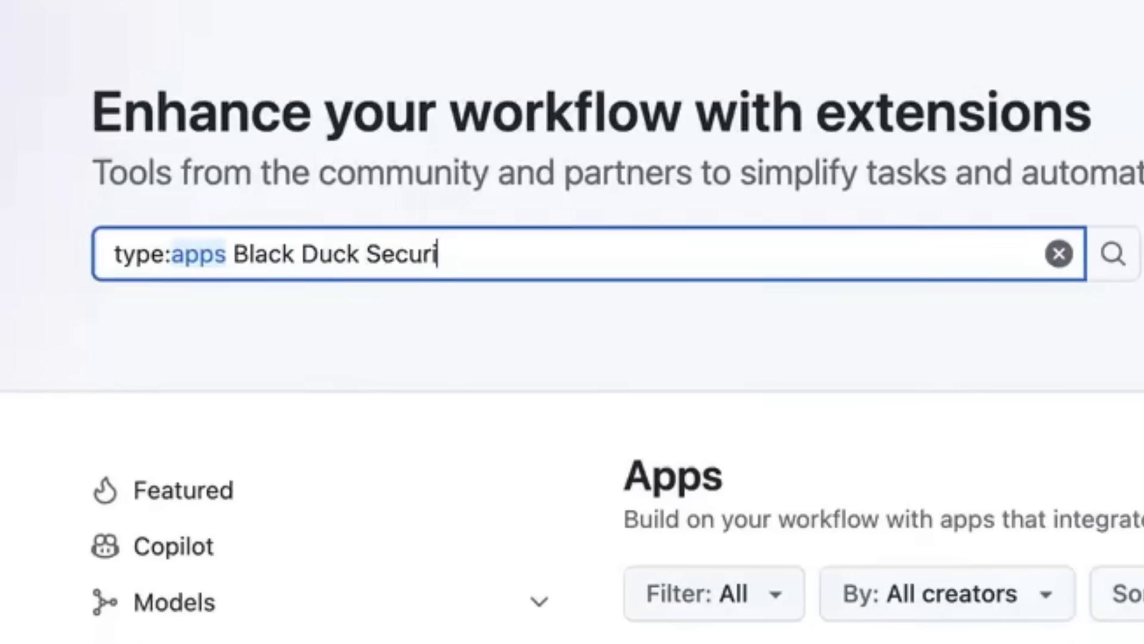